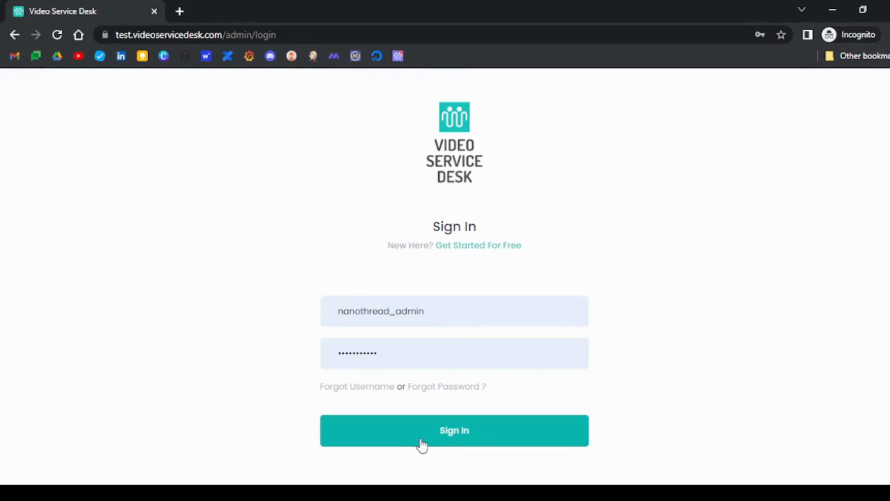
# Step: Sign in as admin, bring up the Dialers list, and start editing dialer_c3p7lq
pyautogui.click(454, 430)
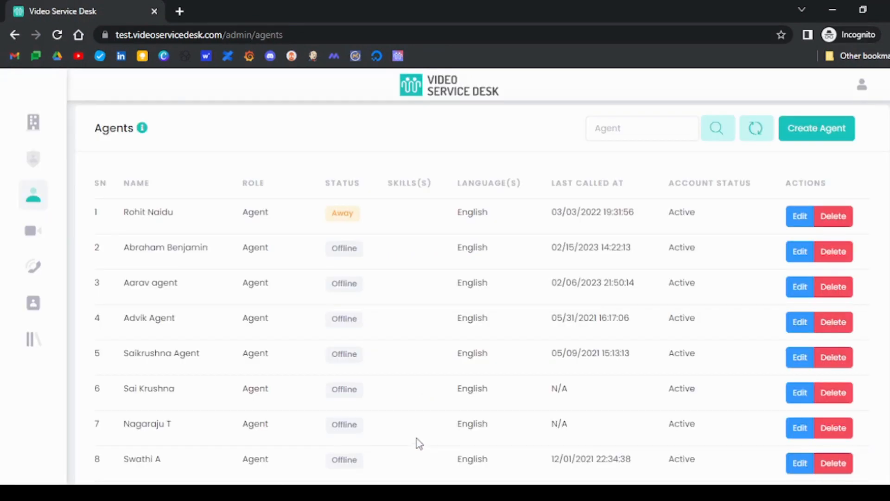
pyautogui.moveTo(230, 406)
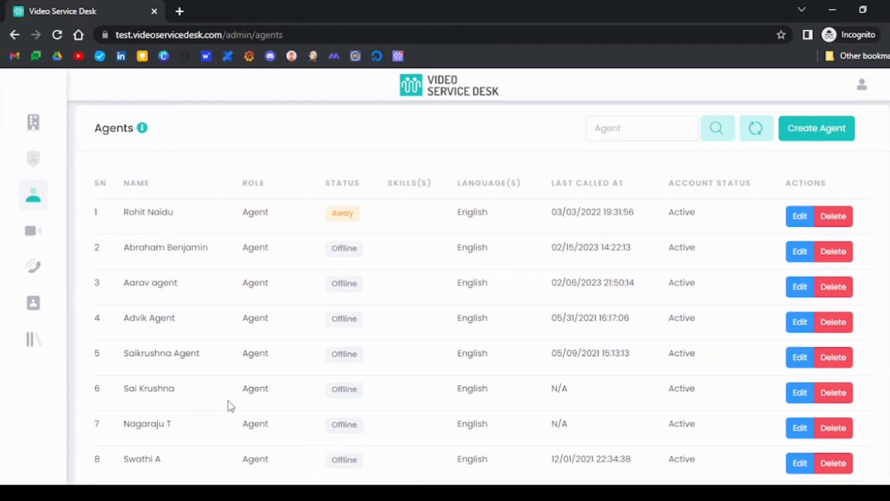
pyautogui.moveTo(95, 235)
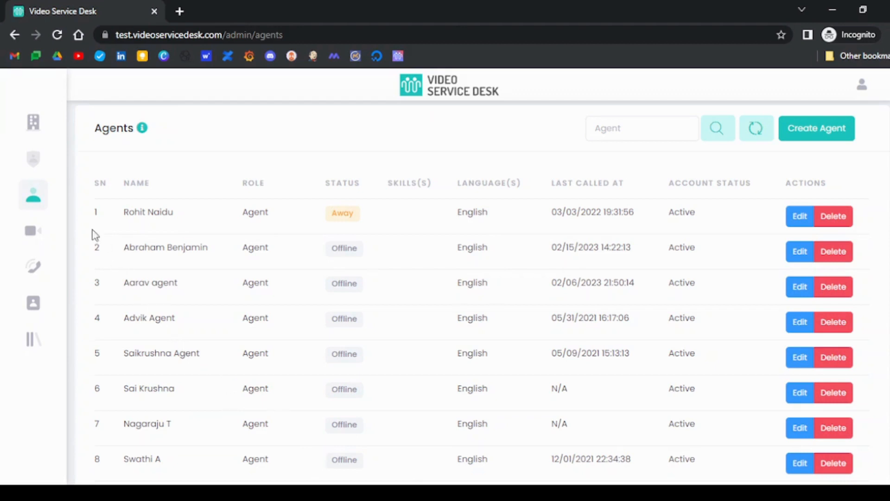
pyautogui.click(33, 158)
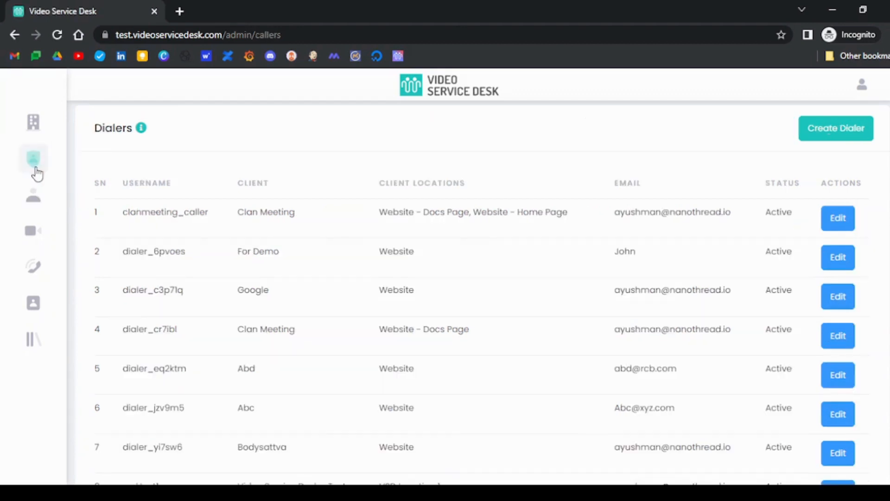
pyautogui.moveTo(815, 401)
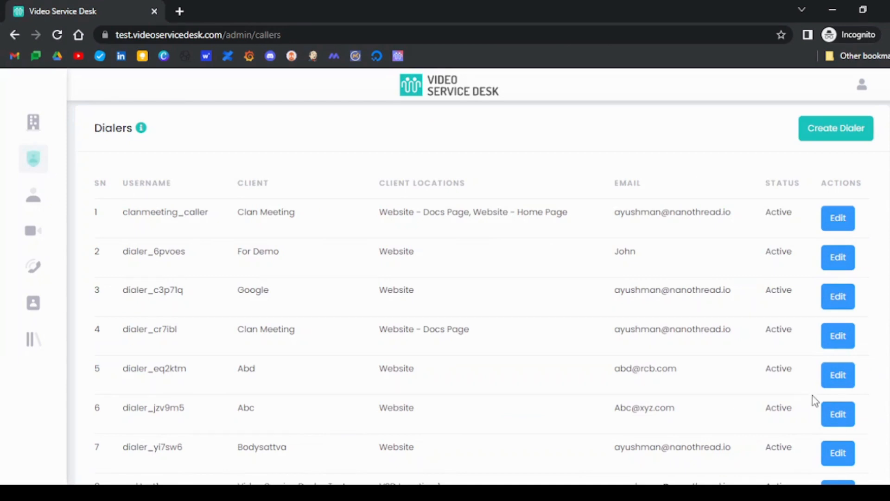
pyautogui.click(838, 296)
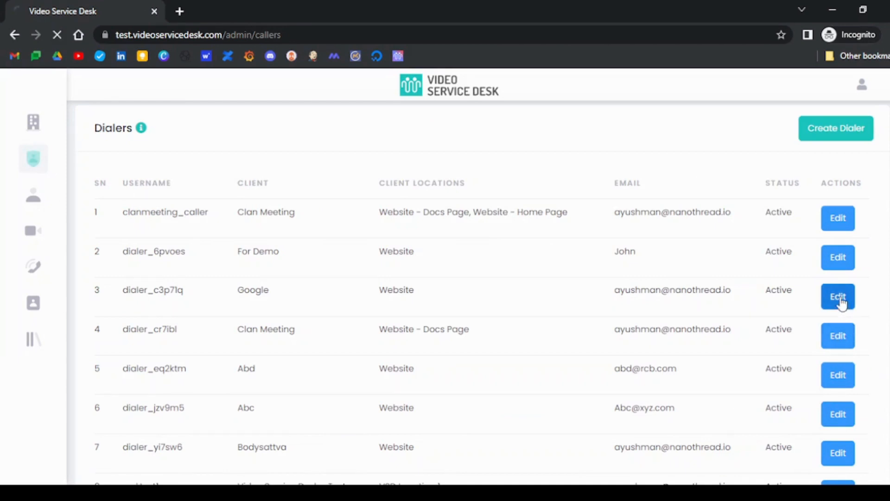
# Step: Open dialer_c3p7lq's edit form and show its VSD Credentials tab
pyautogui.click(837, 295)
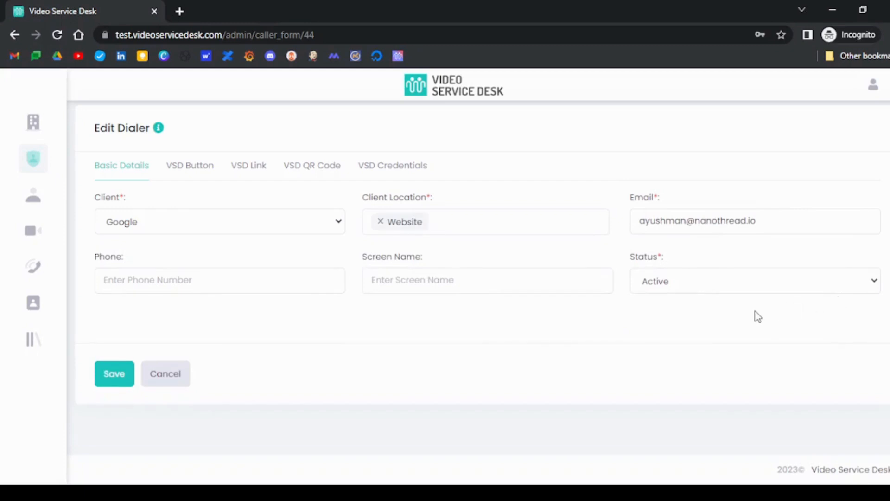
pyautogui.moveTo(470, 348)
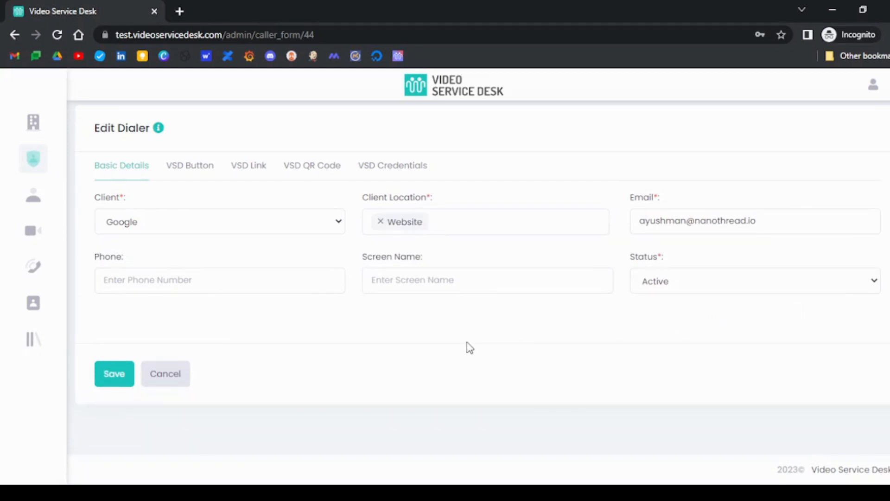
pyautogui.moveTo(393, 165)
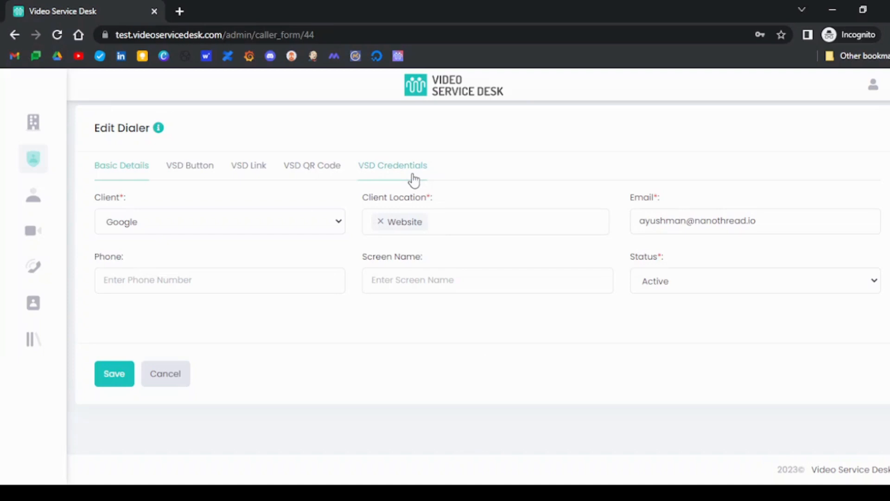
pyautogui.click(392, 165)
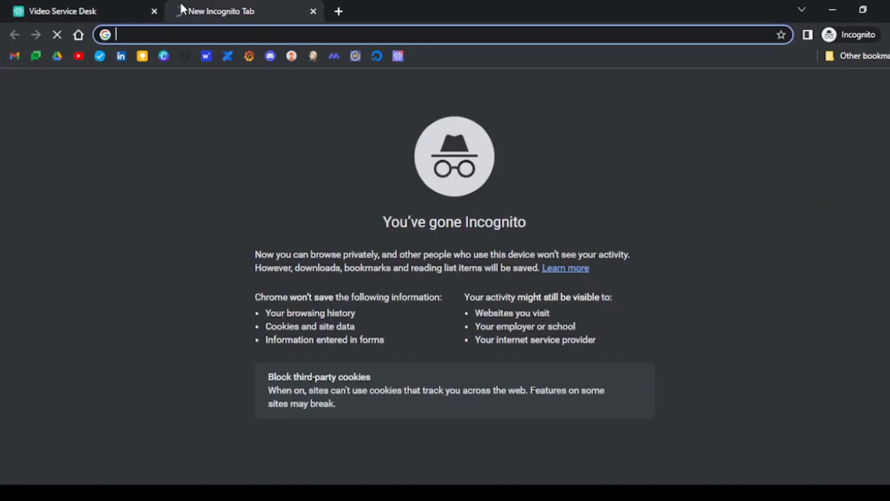
pyautogui.write('https://test.videoservicedesk.com/login')
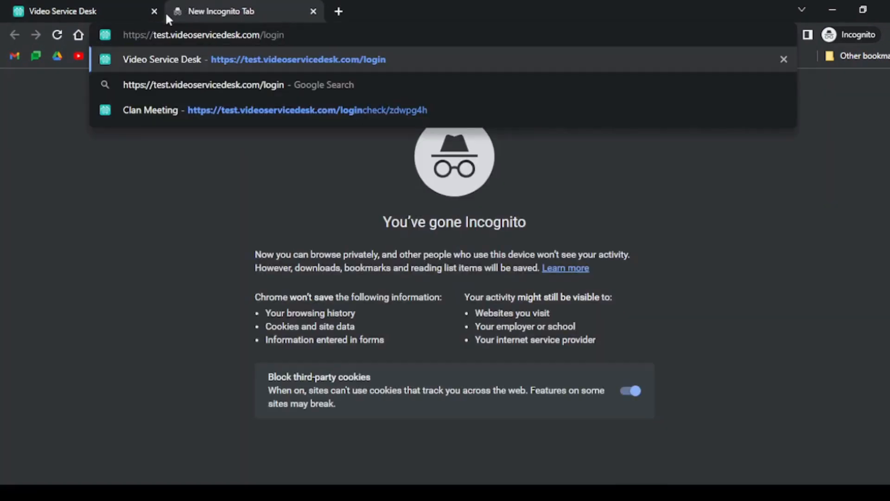
pyautogui.press('Return')
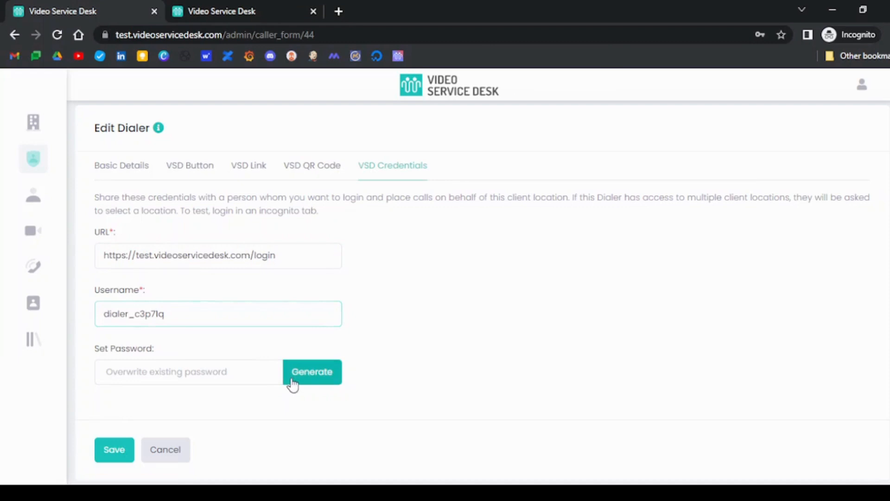
# Step: Generate a new password for dialer_c3p7lq and select the generated password text
pyautogui.click(311, 372)
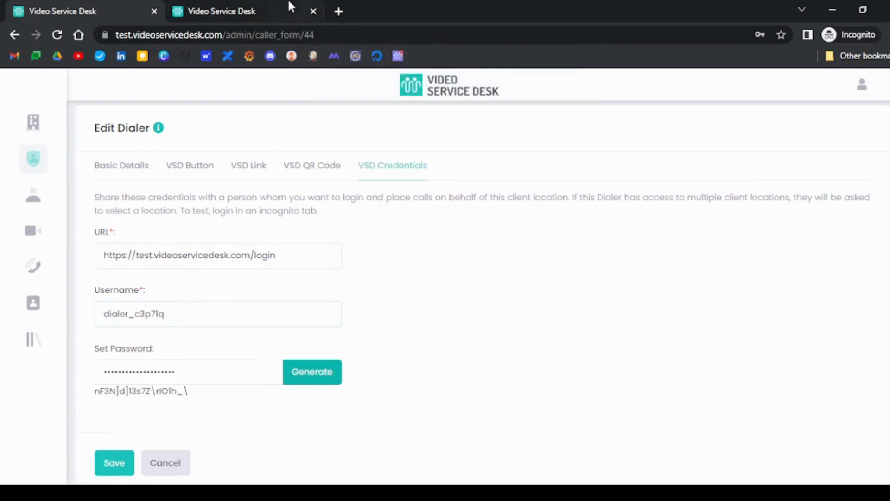
pyautogui.click(221, 11)
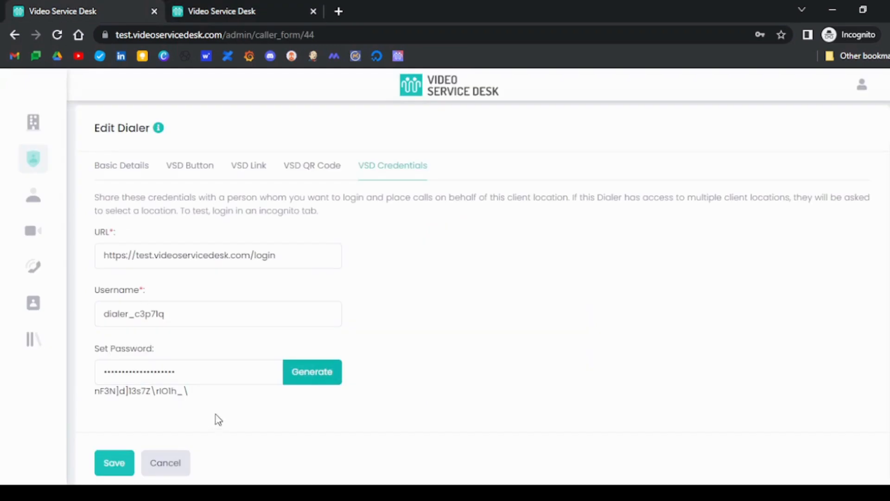
pyautogui.doubleClick(141, 391)
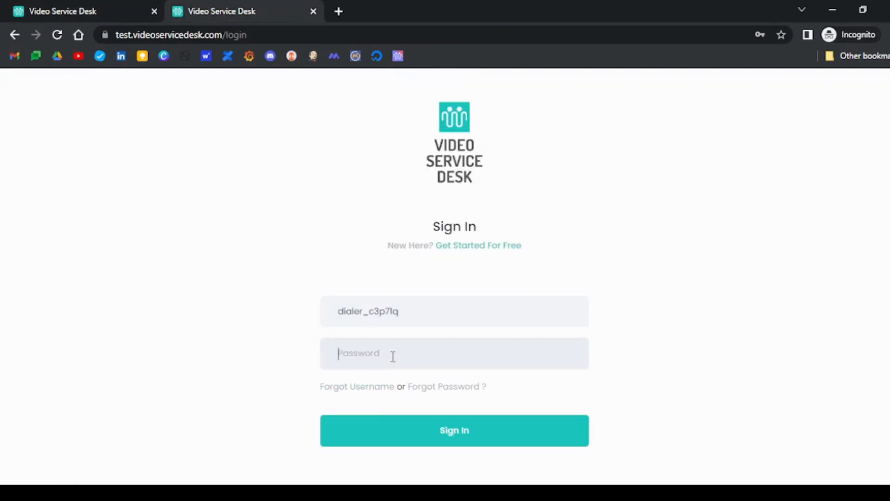
# Step: Use the generated password on the second tab's sign-in form, sign in, and confirm Website location
pyautogui.click(83, 11)
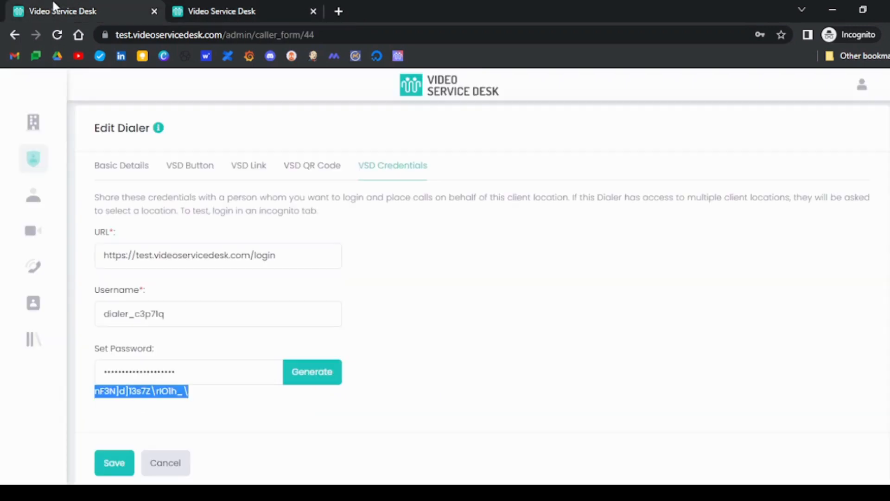
pyautogui.click(245, 11)
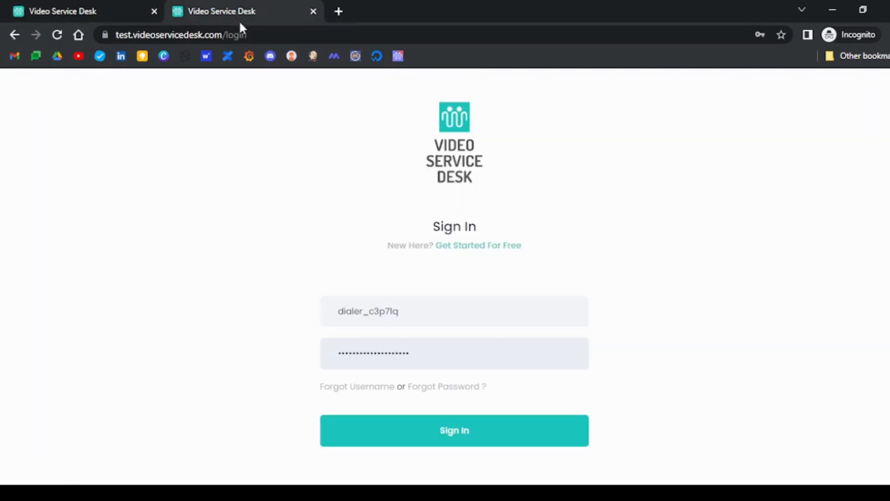
pyautogui.click(454, 430)
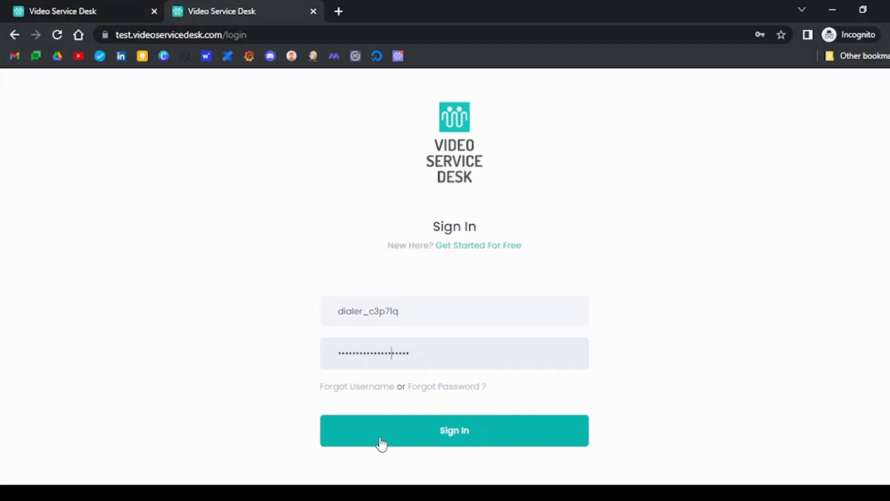
pyautogui.click(453, 430)
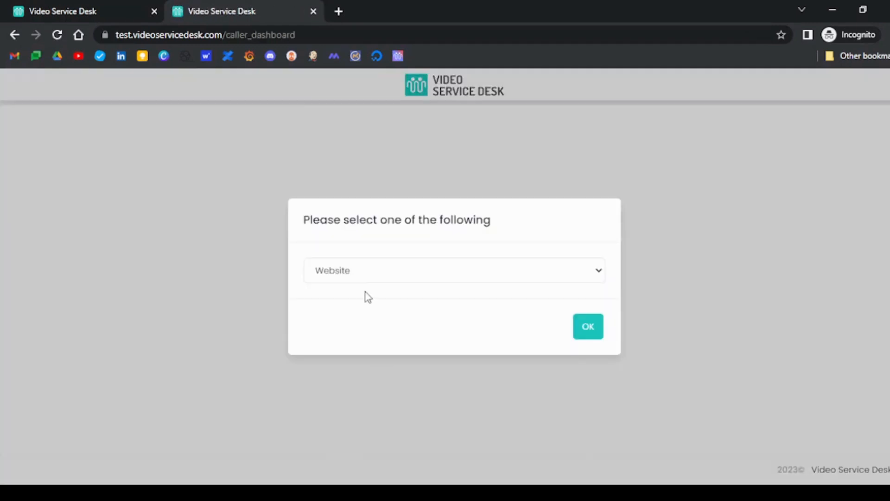
pyautogui.click(587, 327)
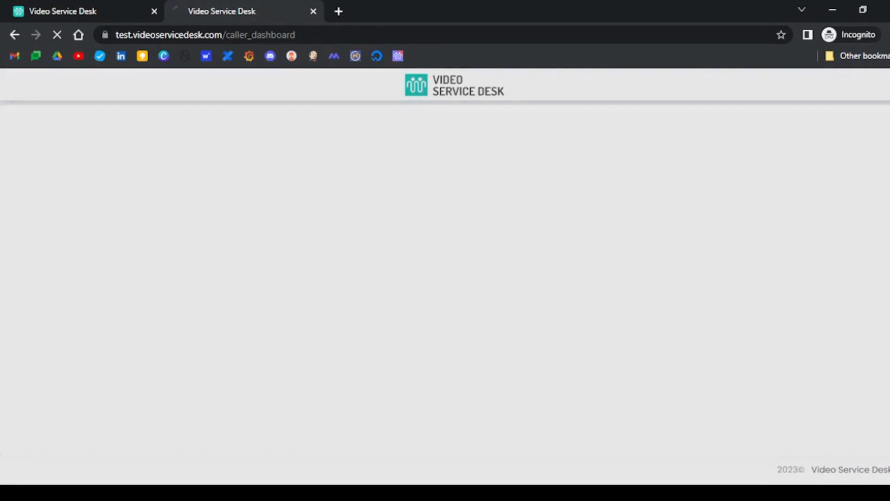